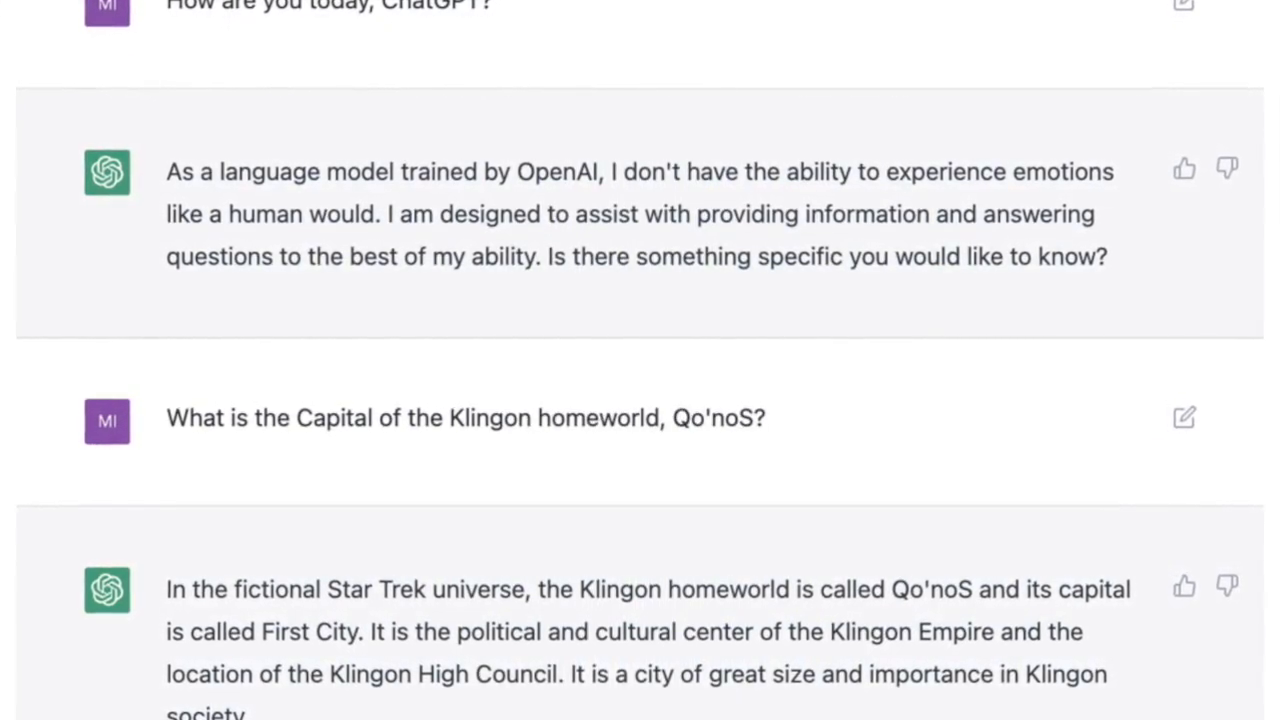
scroll(up, 3)
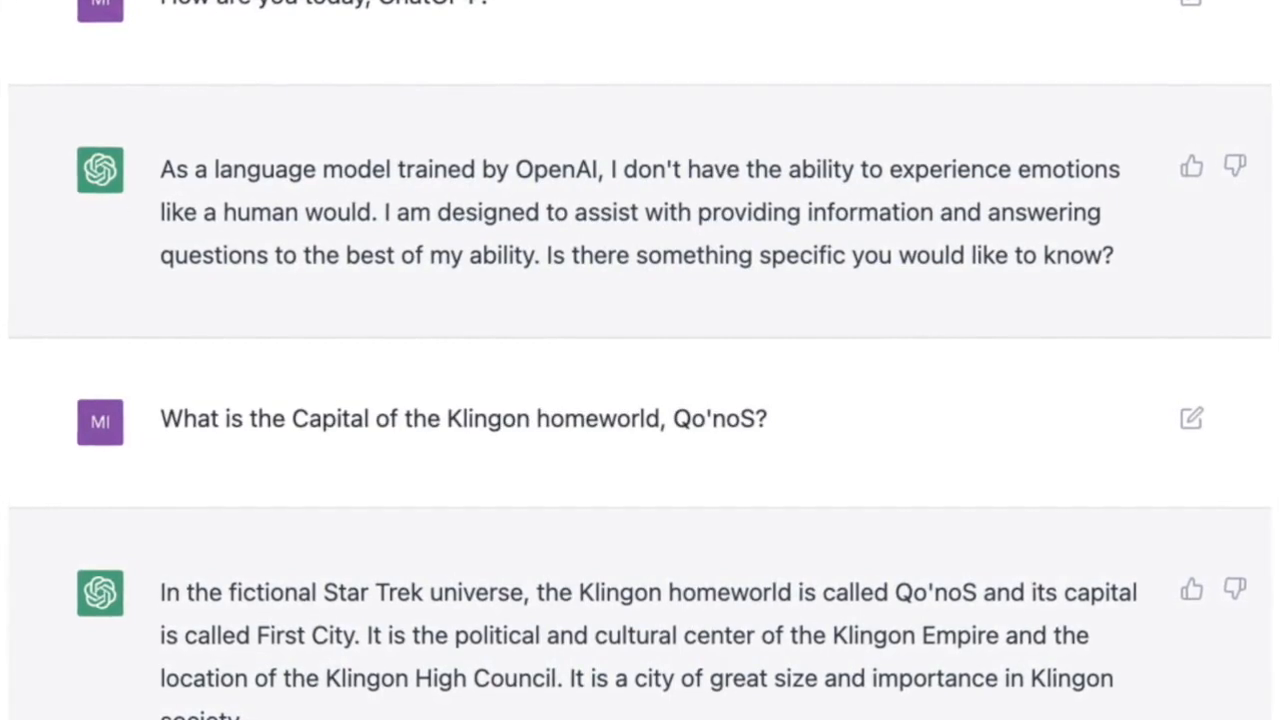